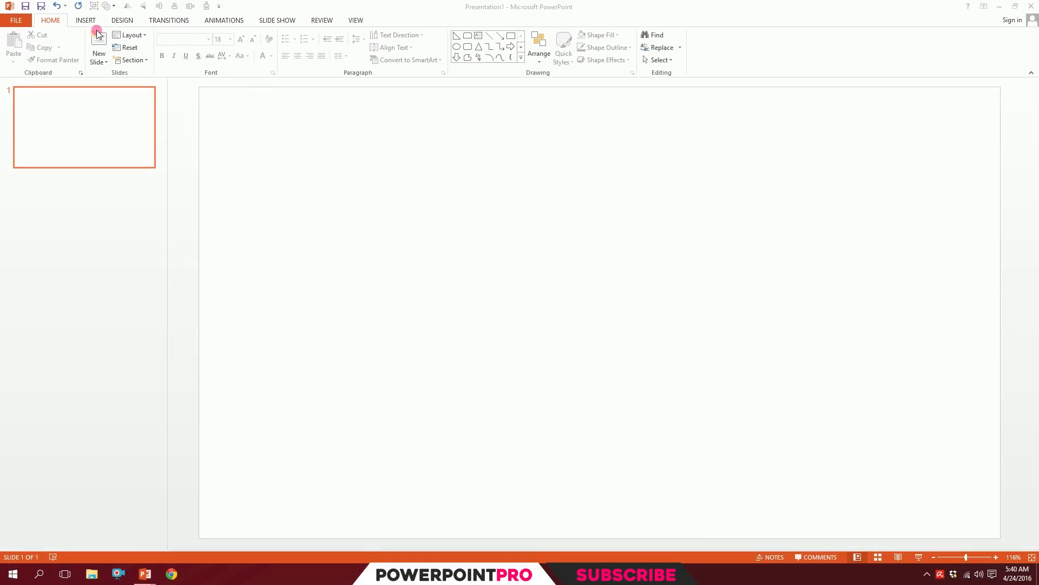
# - Draw a large Oval circle near the centre of the blank slide
pyautogui.click(184, 46)
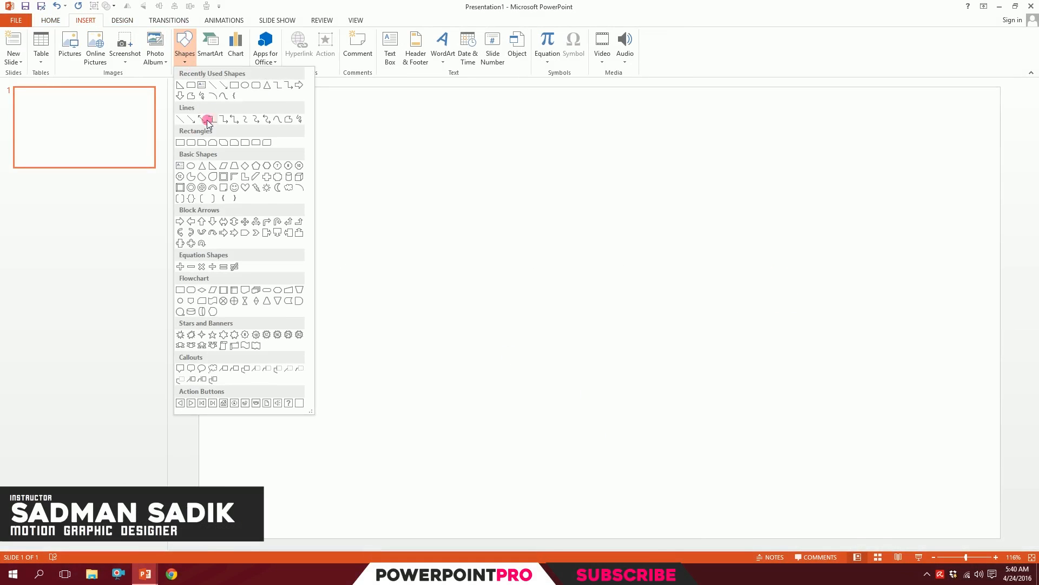
pyautogui.click(209, 119)
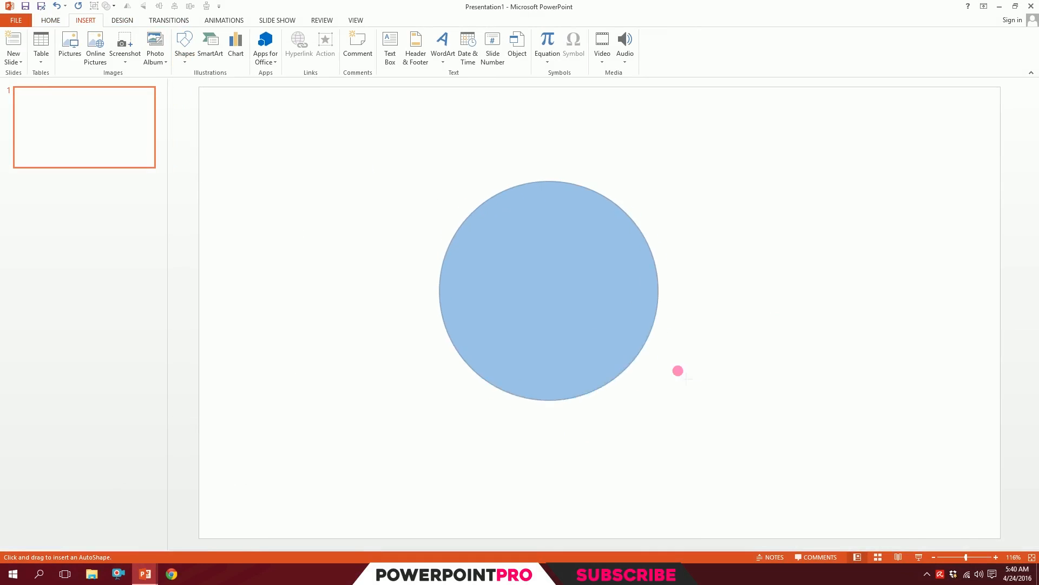
pyautogui.click(546, 292)
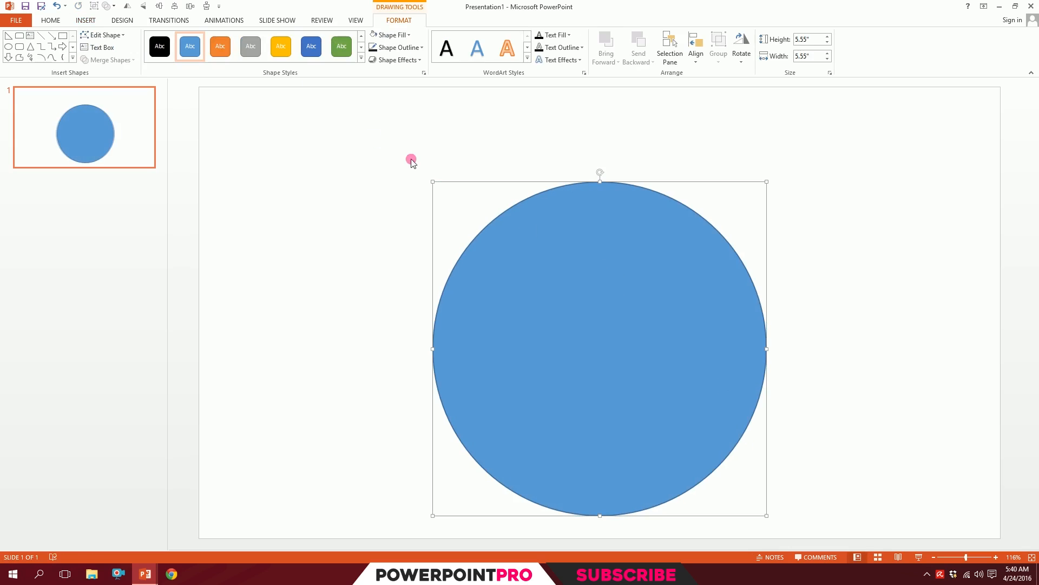
pyautogui.click(184, 46)
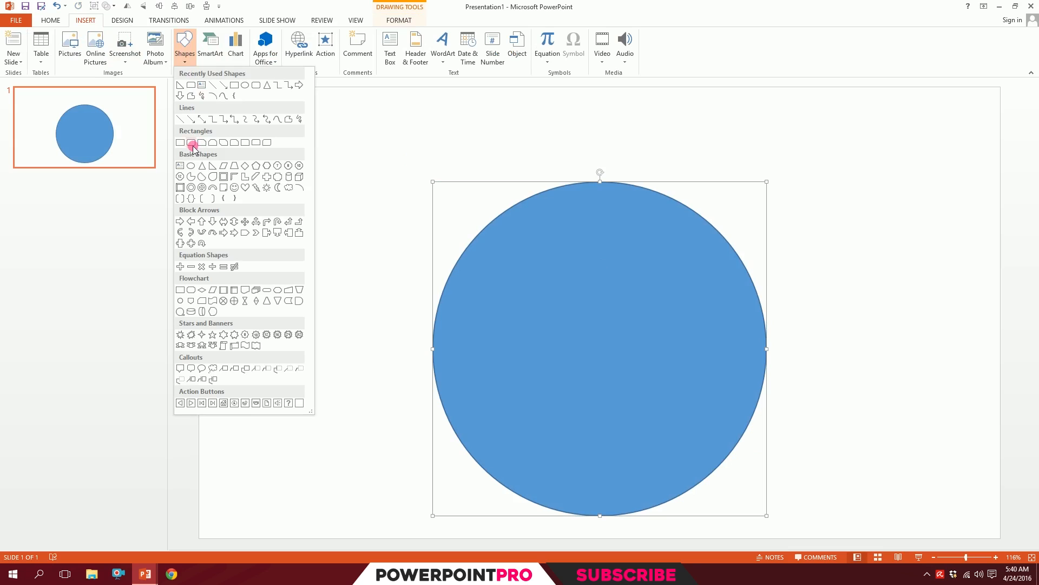
# - Add a rounded rectangle cap over the circle and Union-merge both into one bomb body
pyautogui.click(180, 142)
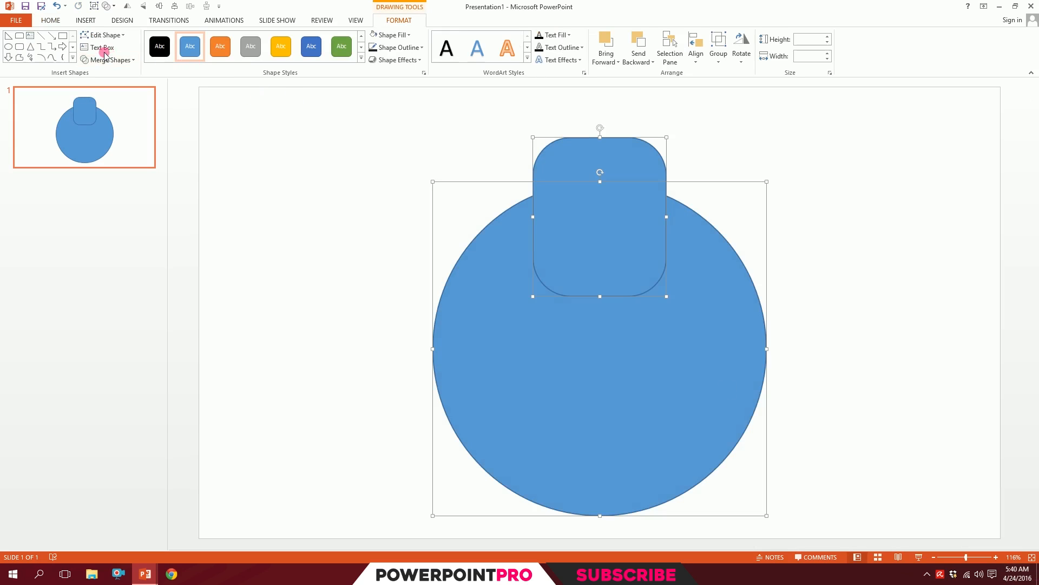
pyautogui.click(110, 60)
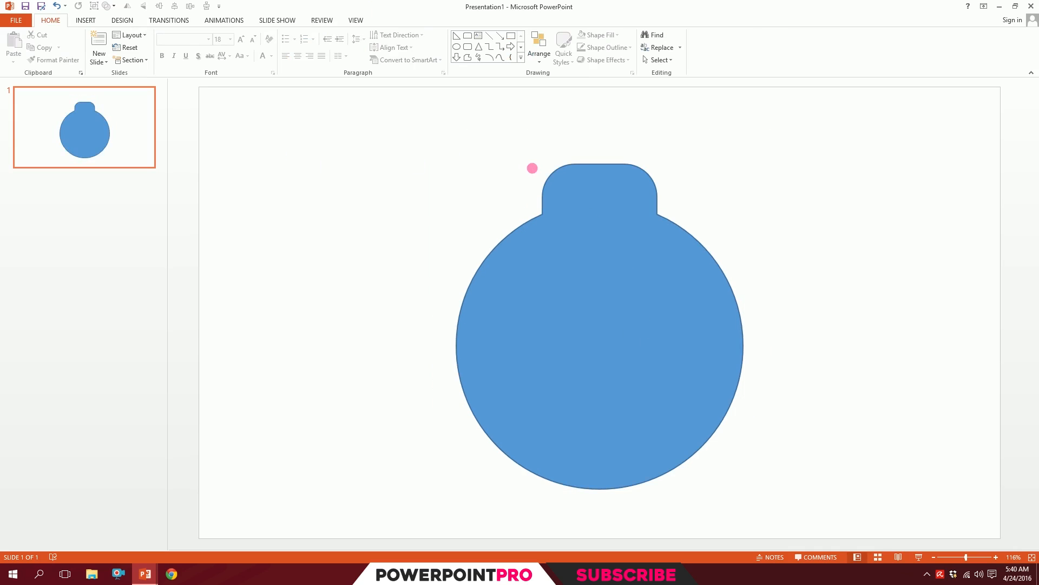
pyautogui.click(85, 20)
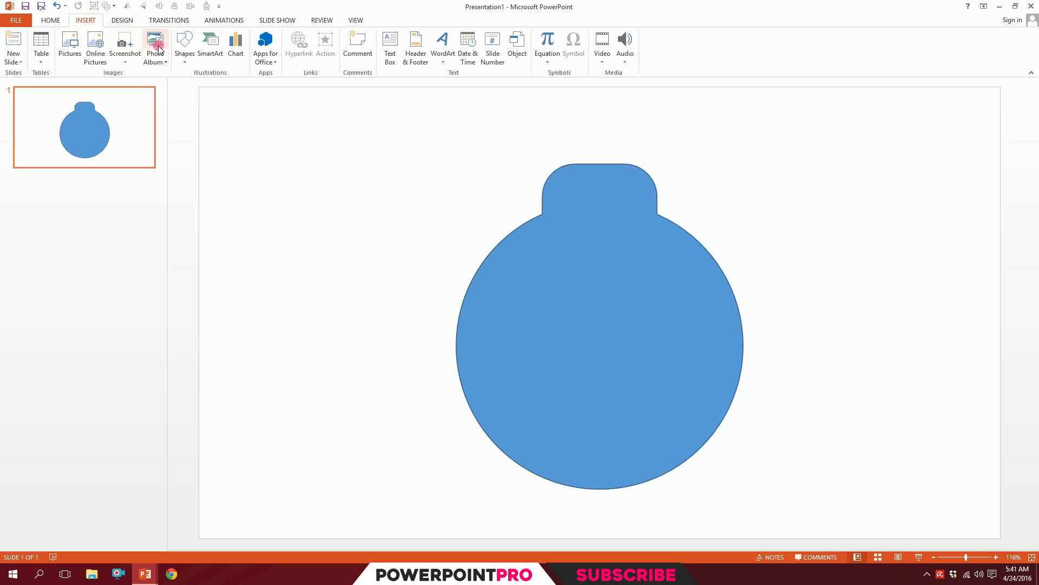
# - Draw an Arc rising from the cap to form the curved fuse
pyautogui.click(184, 47)
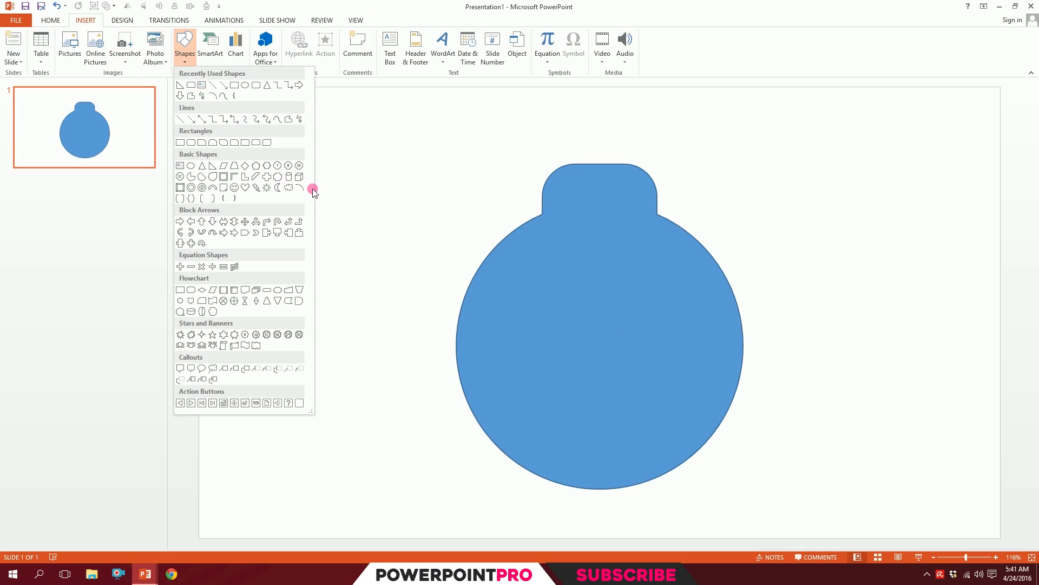
pyautogui.click(314, 190)
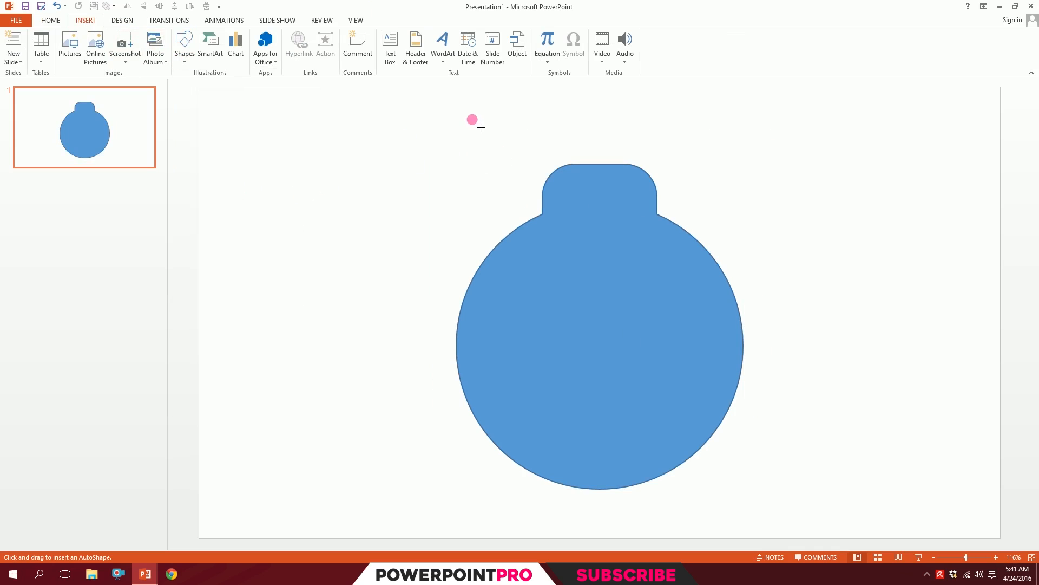
pyautogui.moveTo(472, 120); pyautogui.dragTo(646, 245)
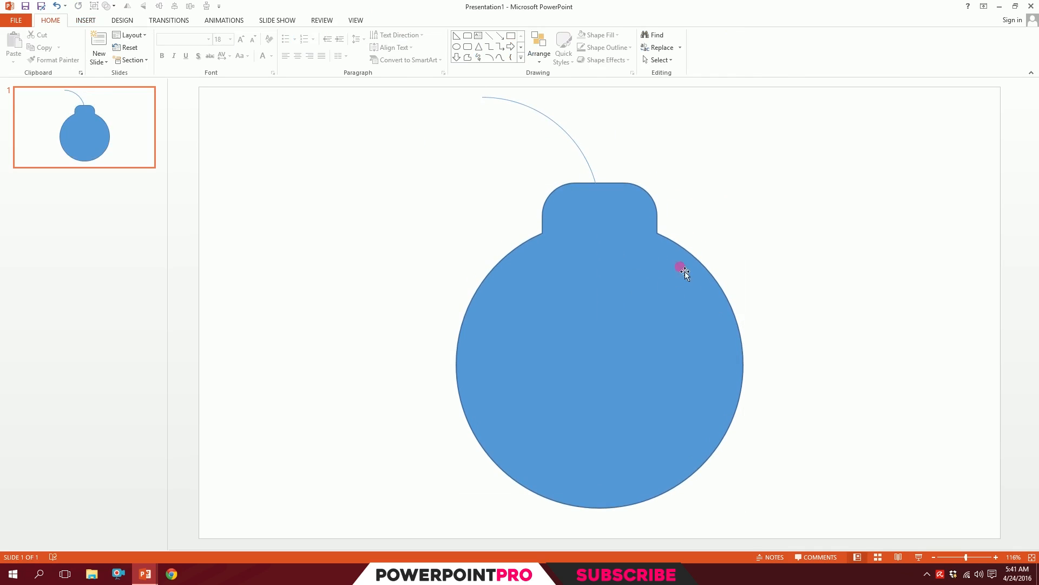
# - Give the bomb body a thick black Shape Outline and No Fill
pyautogui.click(682, 271)
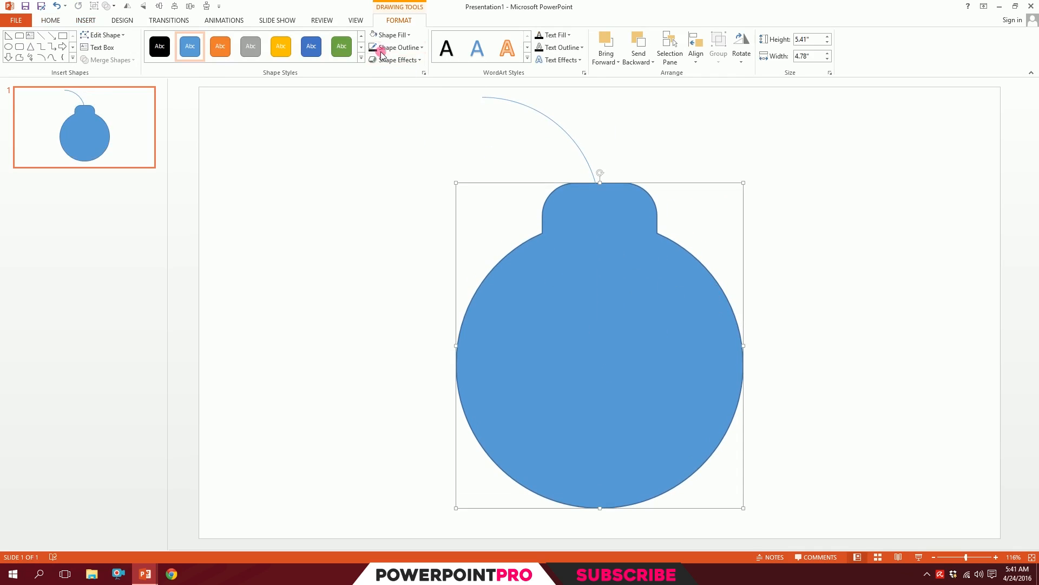
pyautogui.click(396, 47)
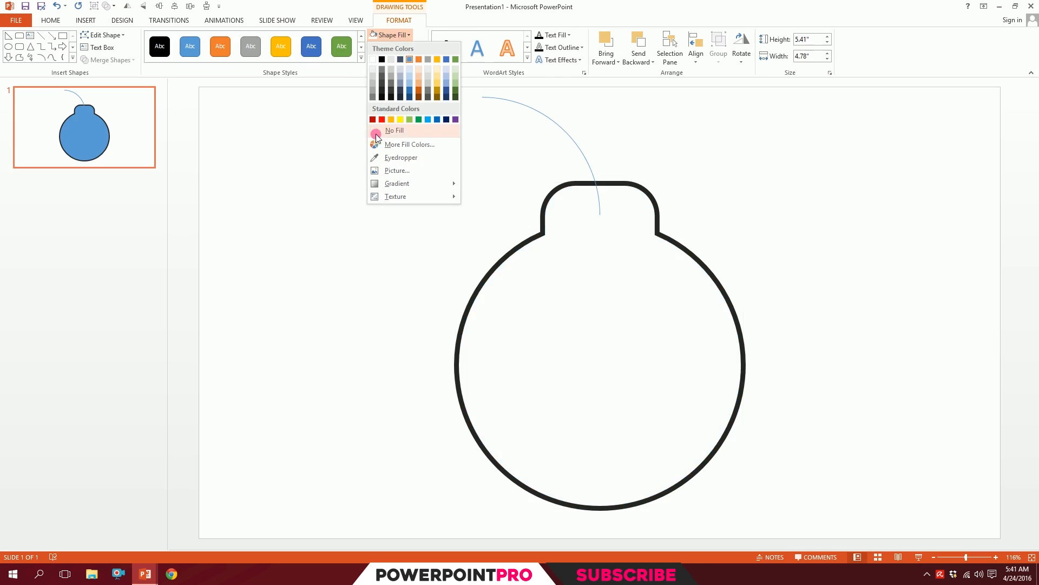
pyautogui.click(394, 130)
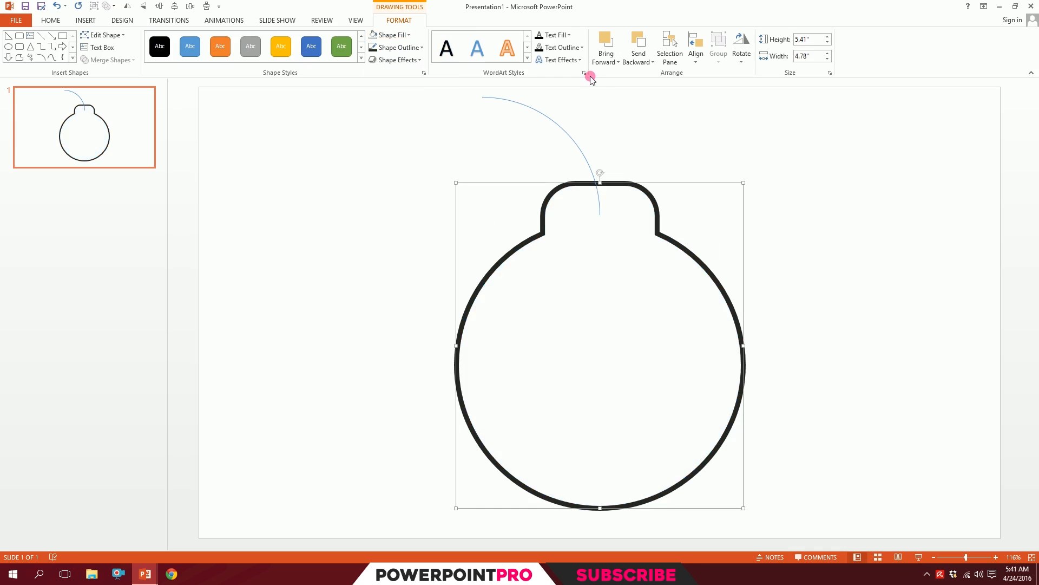
pyautogui.moveTo(586, 73)
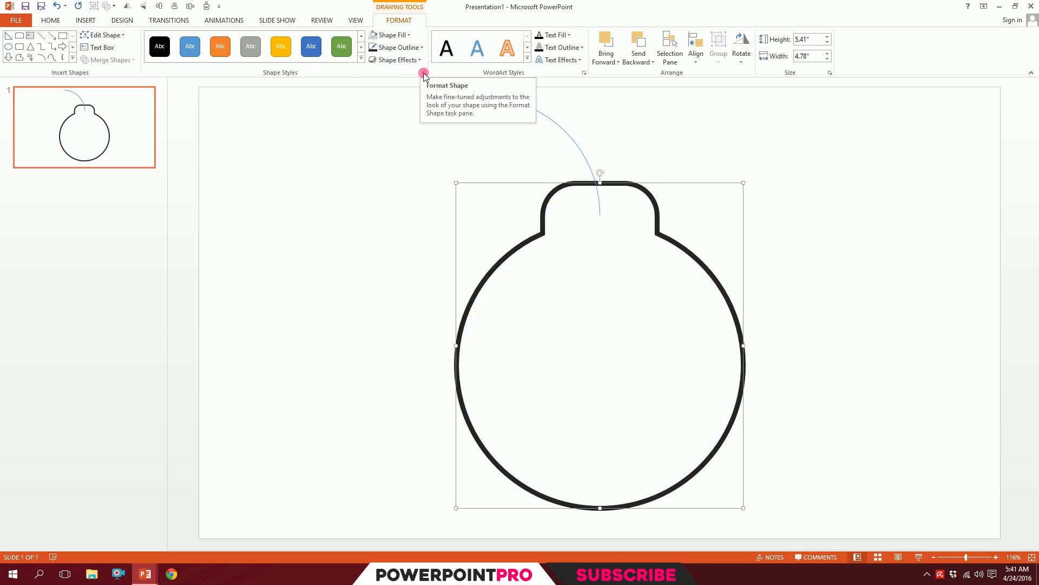
# - In Format Shape, set round cap and round join, thicken the outline and shrink the bomb to icon size
pyautogui.click(424, 73)
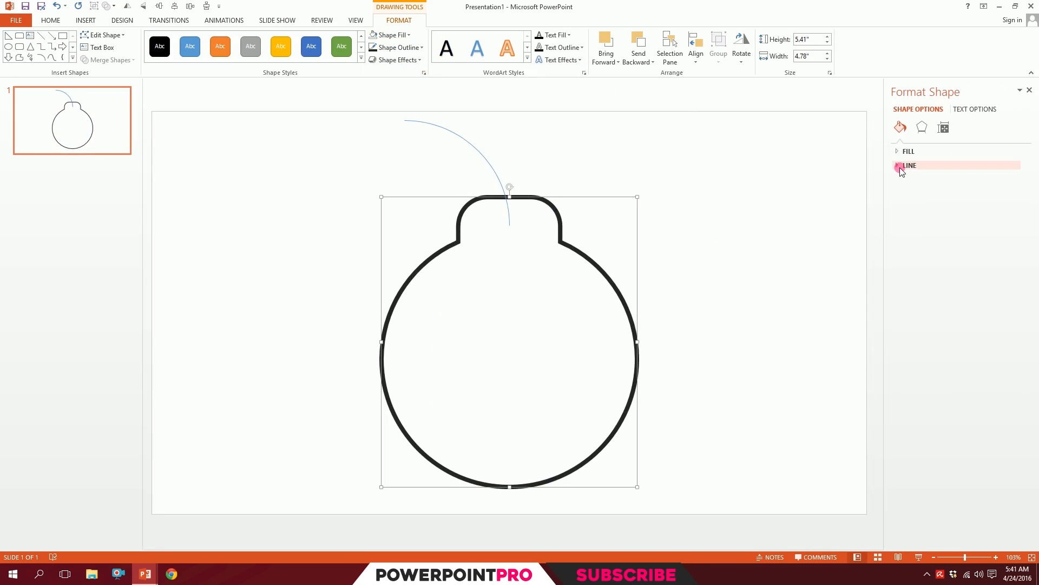
pyautogui.click(909, 165)
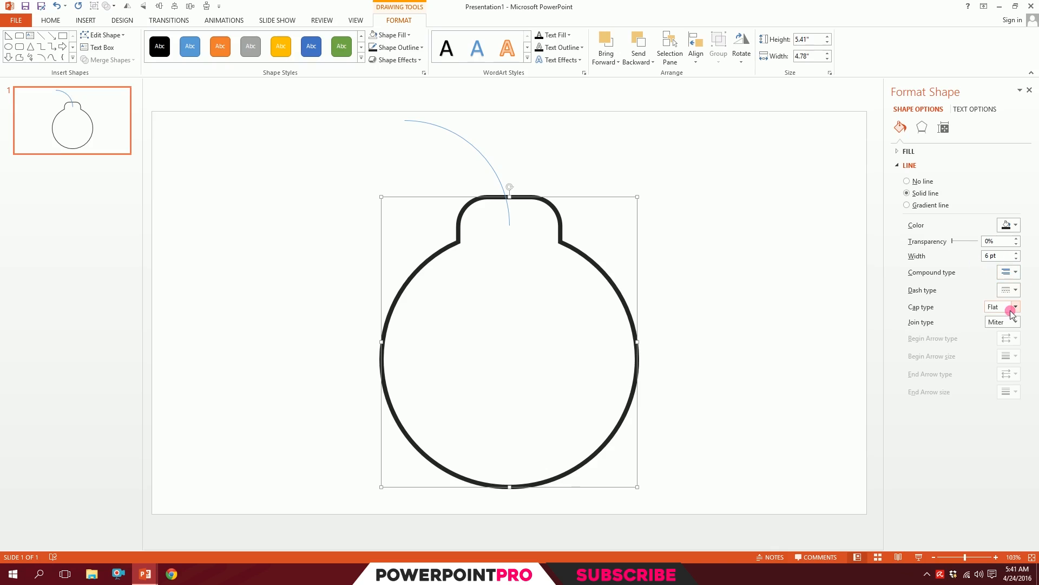
pyautogui.click(1015, 321)
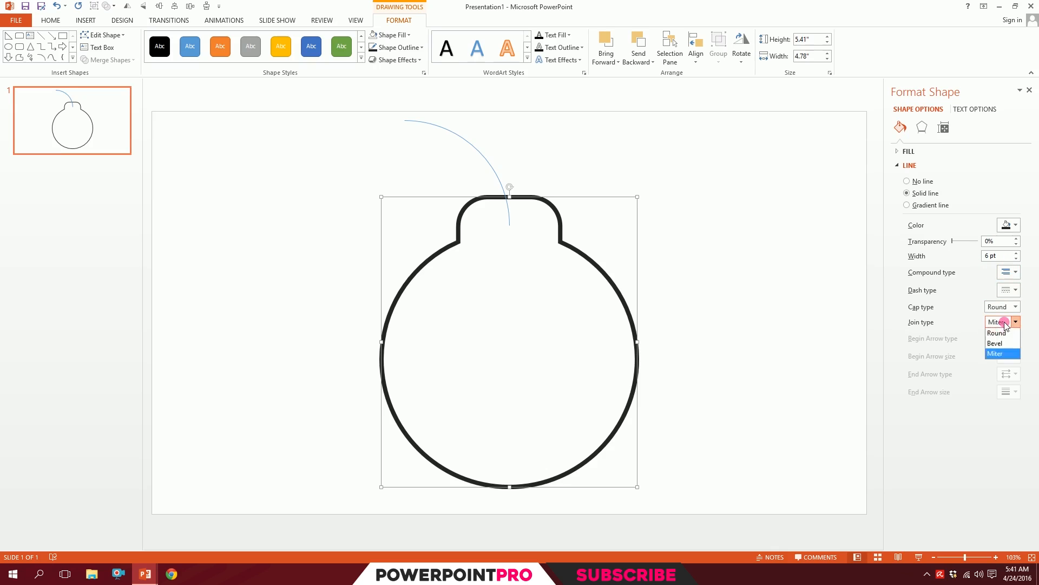
pyautogui.click(996, 332)
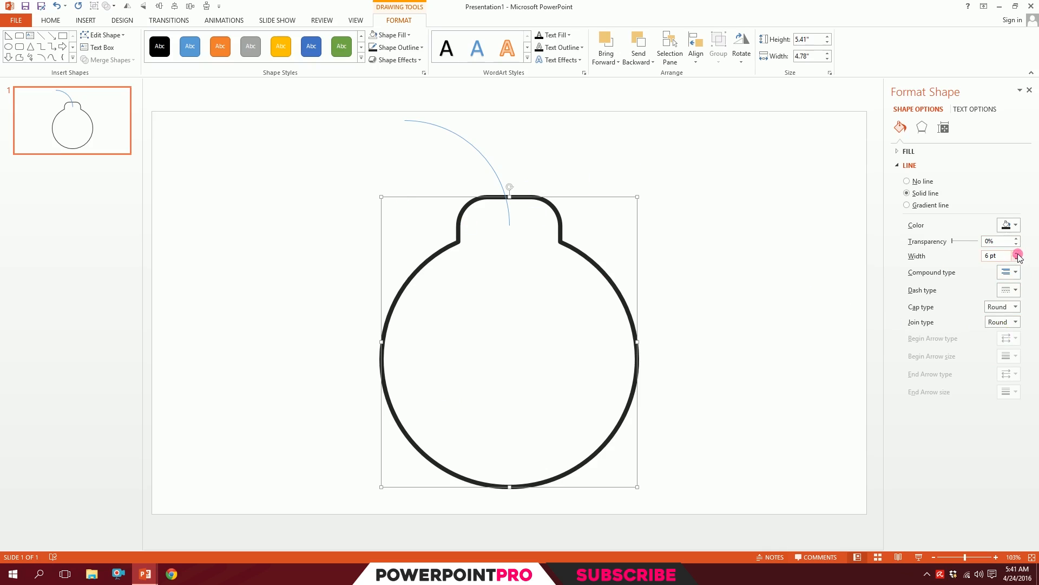
pyautogui.click(1018, 254)
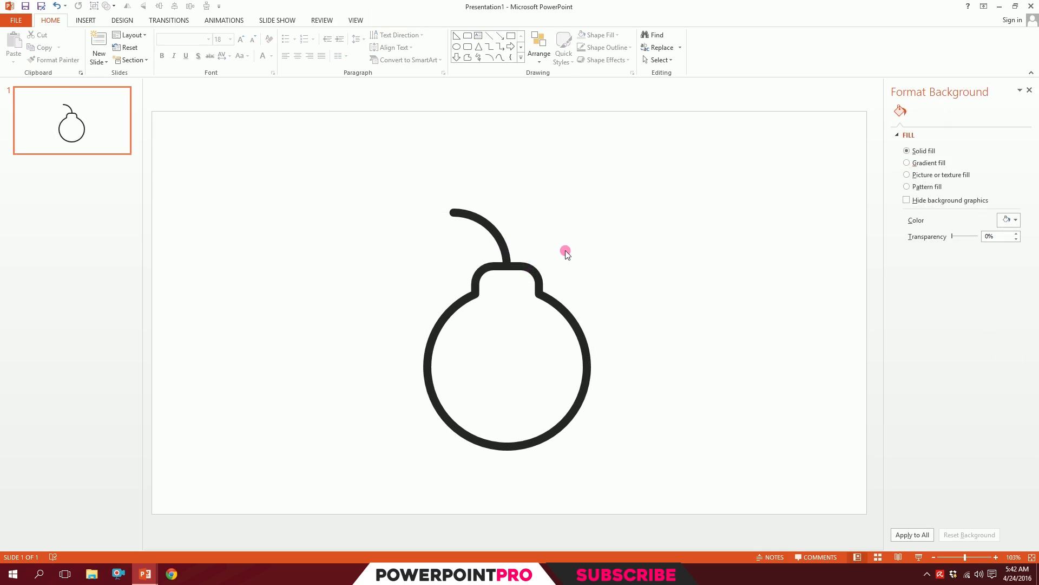
# - Copy the fuse arc into the bomb body and recolour its line light gray as a reflection
pyautogui.click(477, 224)
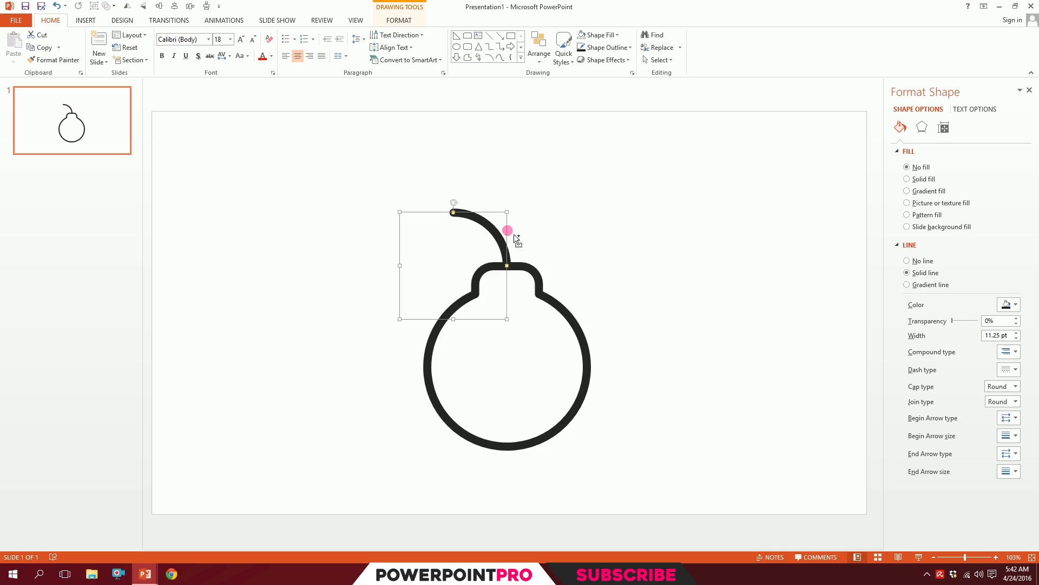
pyautogui.moveTo(507, 230); pyautogui.dragTo(498, 325)
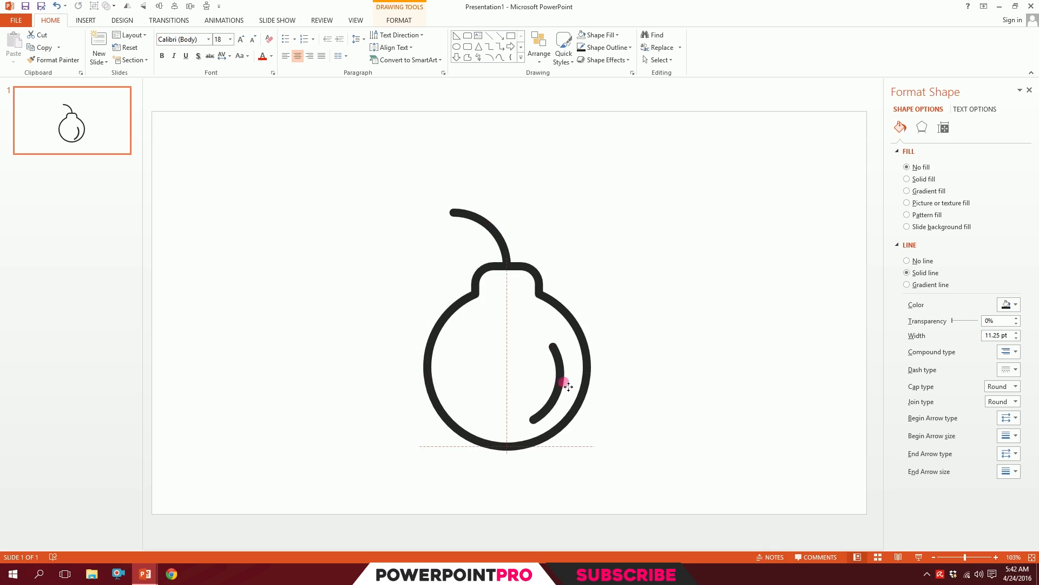
pyautogui.click(564, 384)
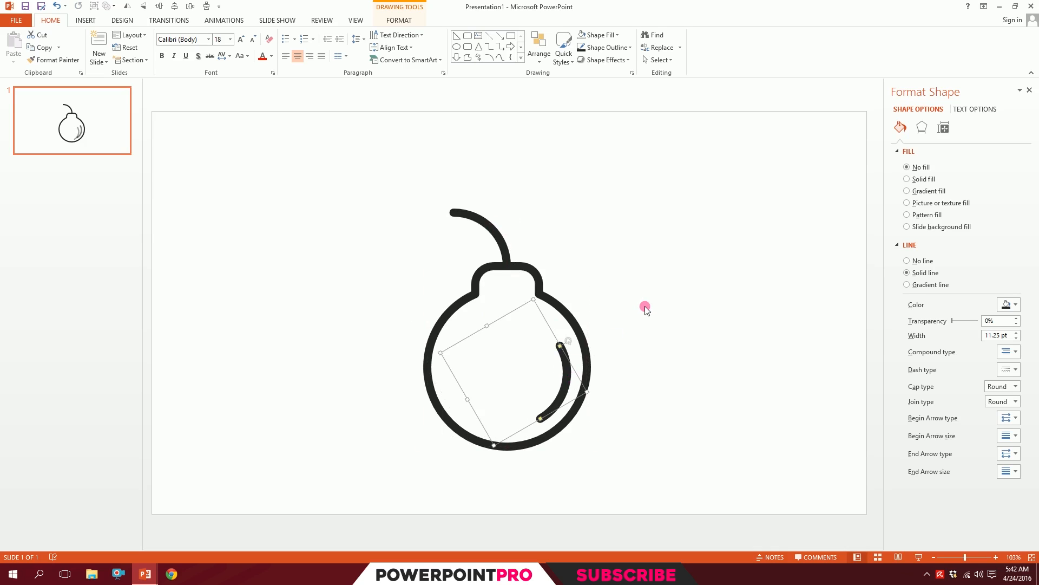
pyautogui.moveTo(940, 257)
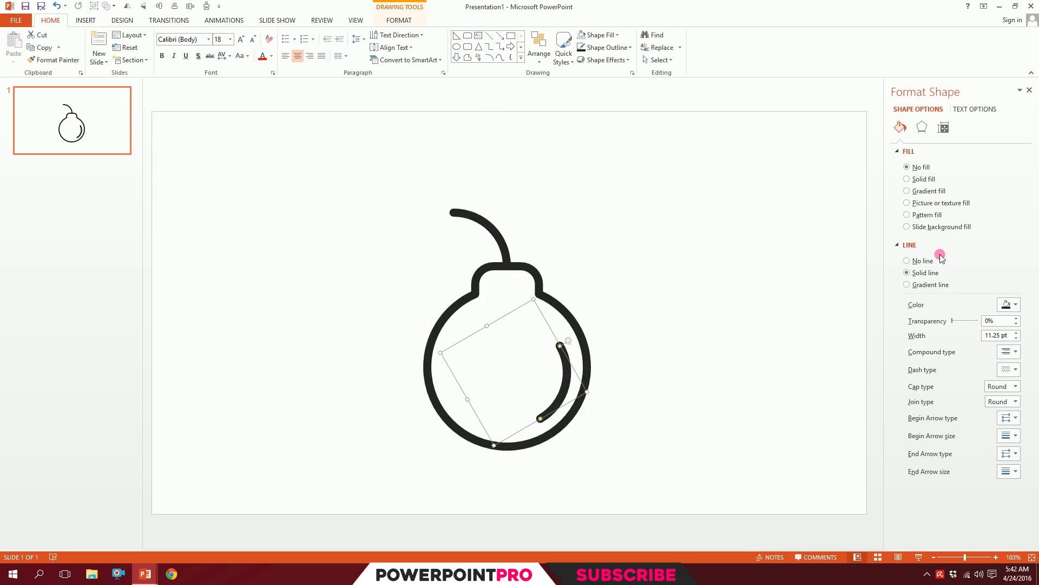
pyautogui.click(602, 47)
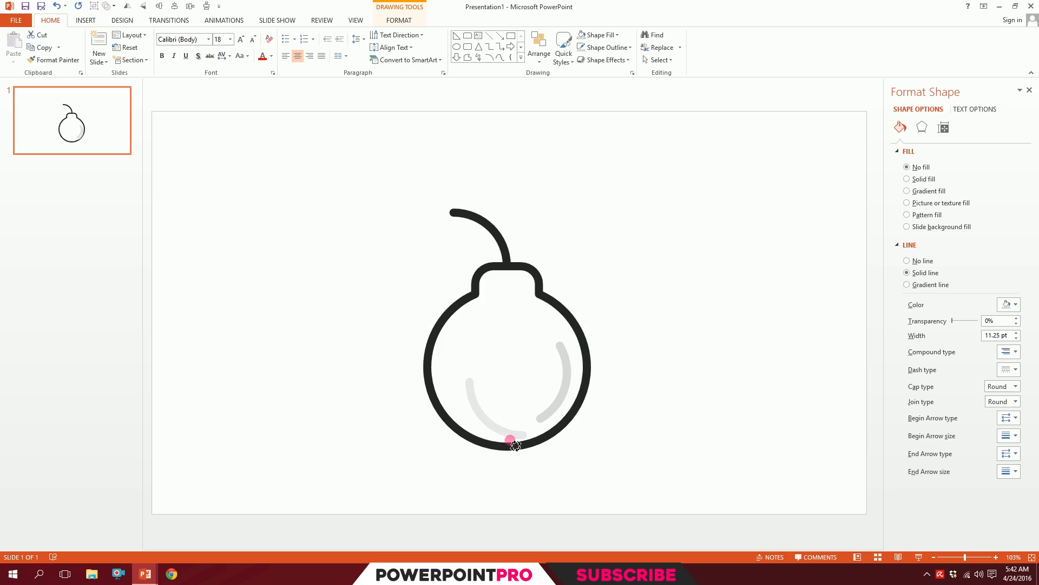
# - Place and reshape a second, shorter gray reflection arc at the body's lower left
pyautogui.moveTo(510, 440); pyautogui.dragTo(474, 417)
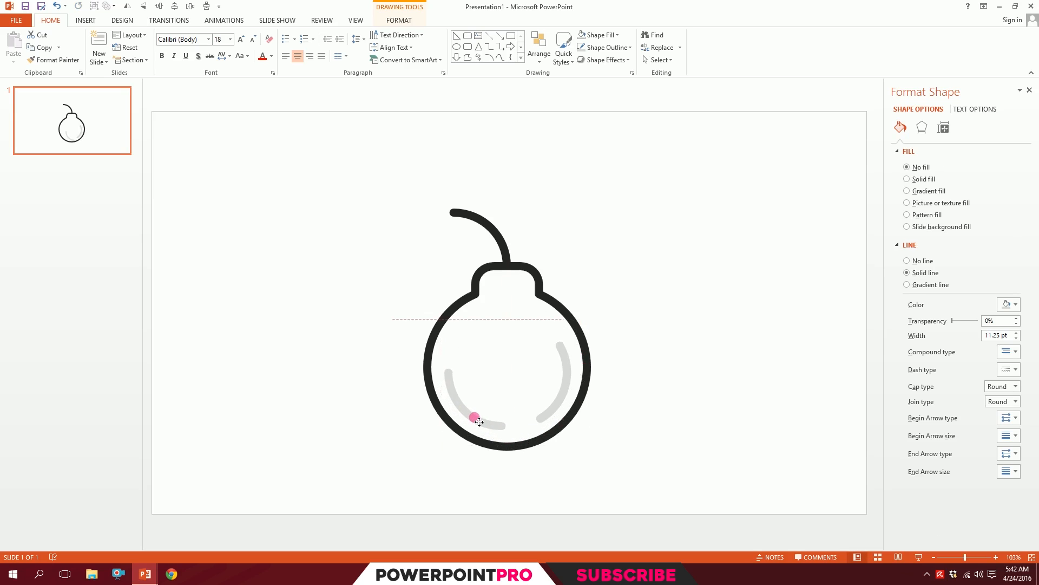
pyautogui.moveTo(476, 418); pyautogui.dragTo(449, 389)
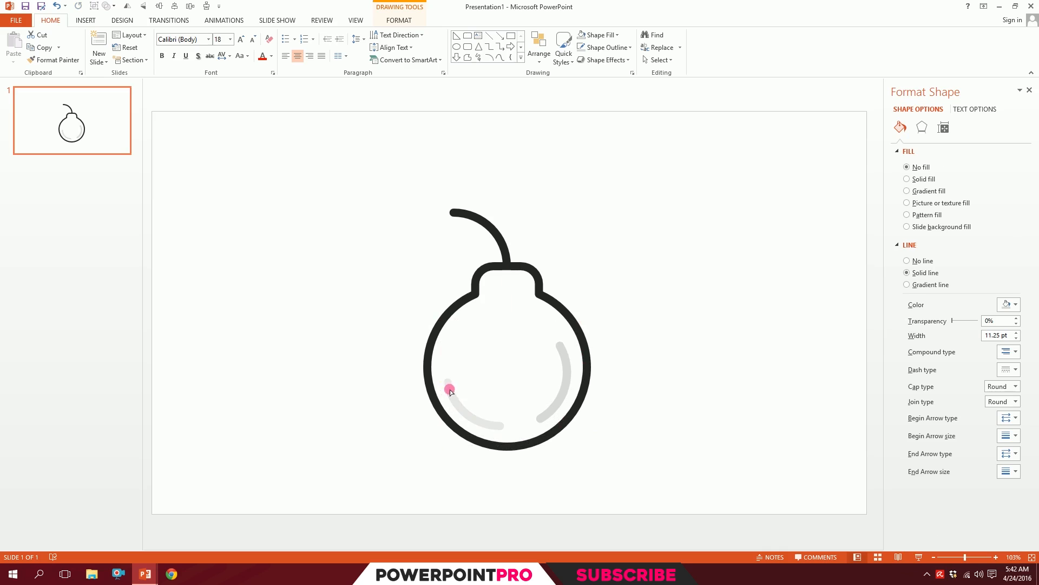
pyautogui.moveTo(449, 390); pyautogui.dragTo(483, 426)
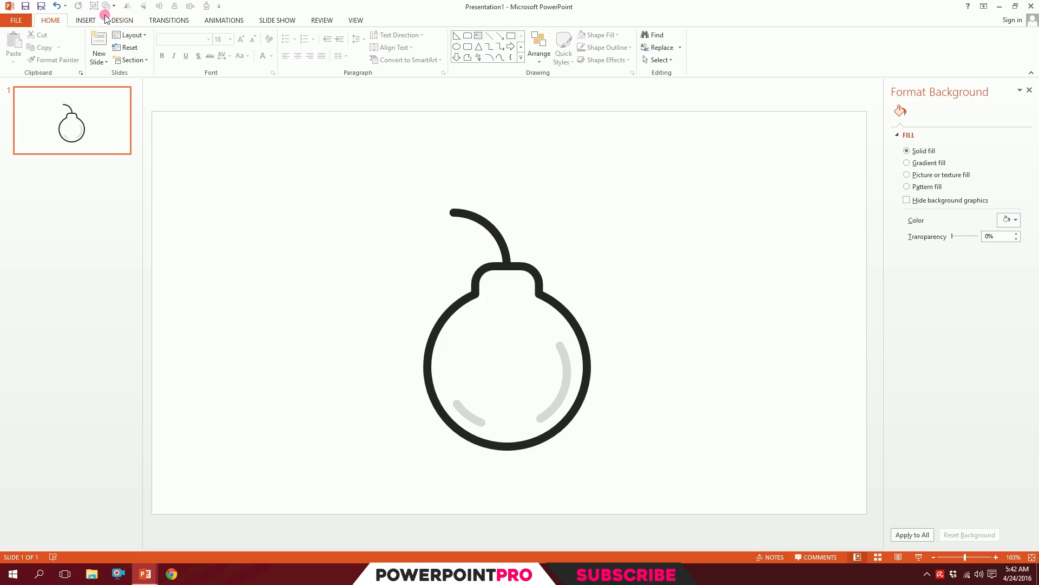
pyautogui.click(184, 46)
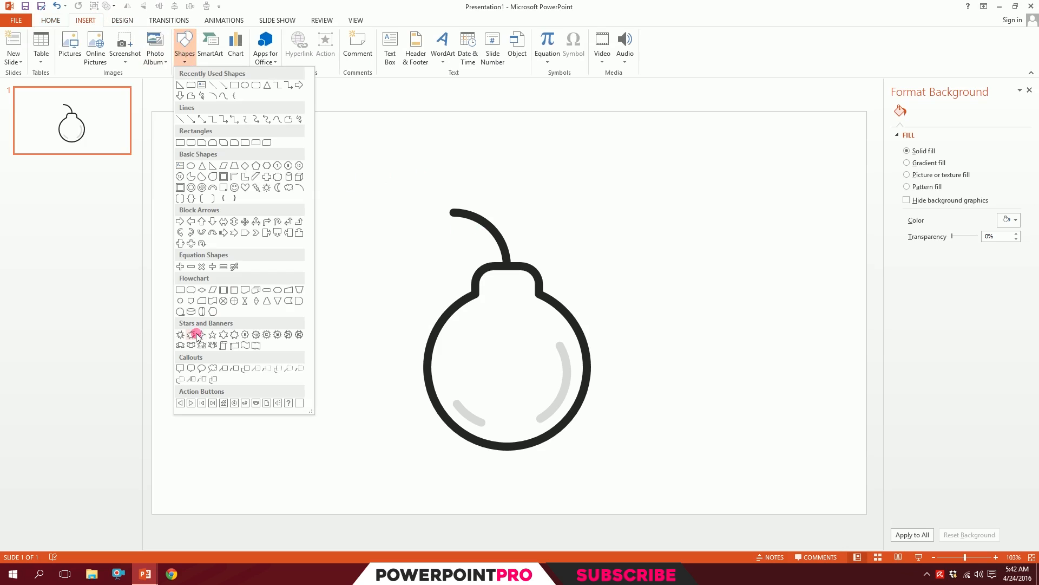
# - Draw an Explosion burst from Stars and Banners at the fuse tip with a black outline
pyautogui.click(190, 334)
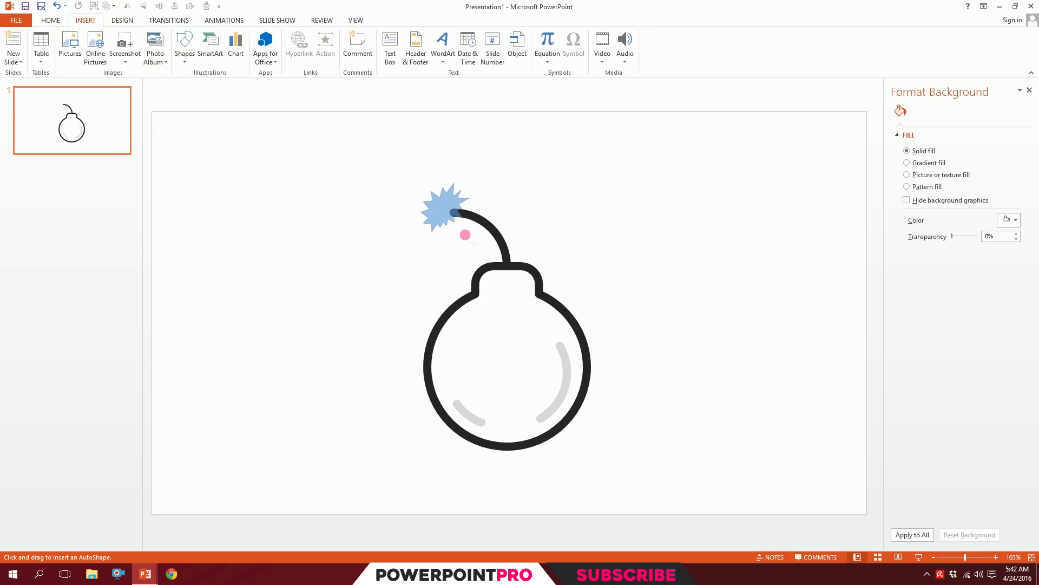
pyautogui.click(443, 206)
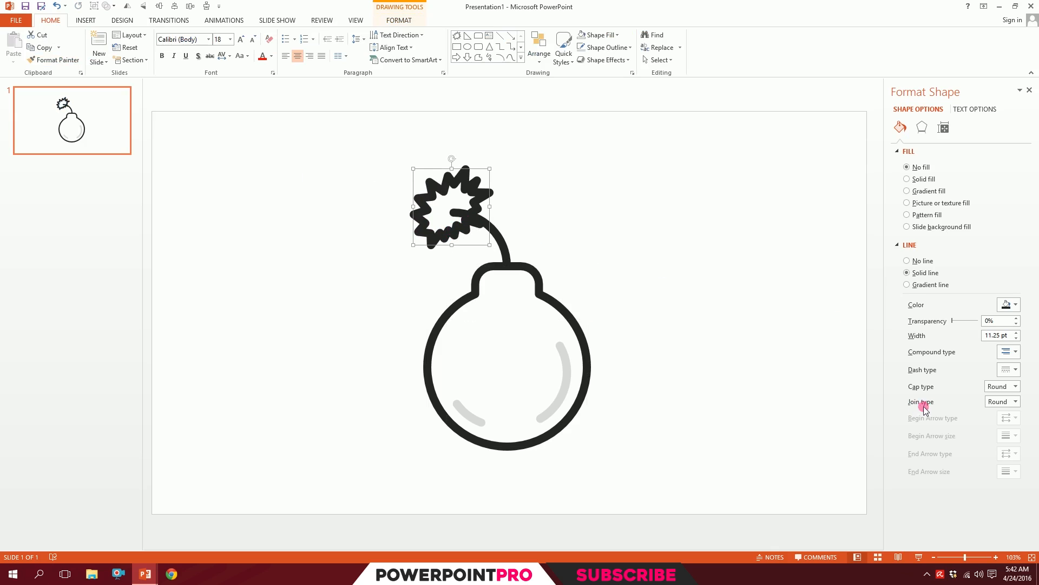
# - Give the burst Square cap and Miter join, a white fill and a thinner 5.75 pt outline
pyautogui.click(1015, 386)
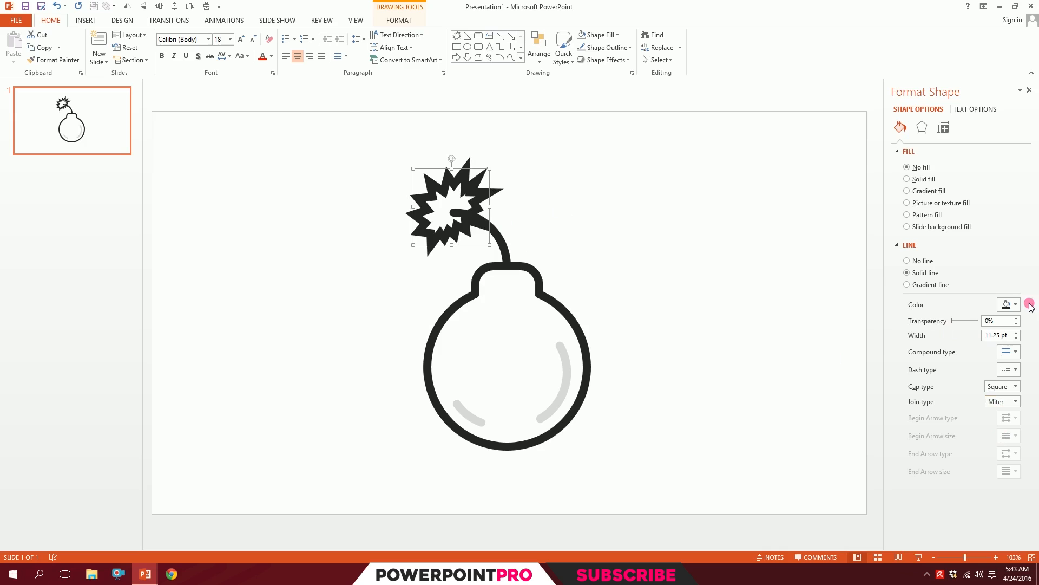
pyautogui.click(597, 35)
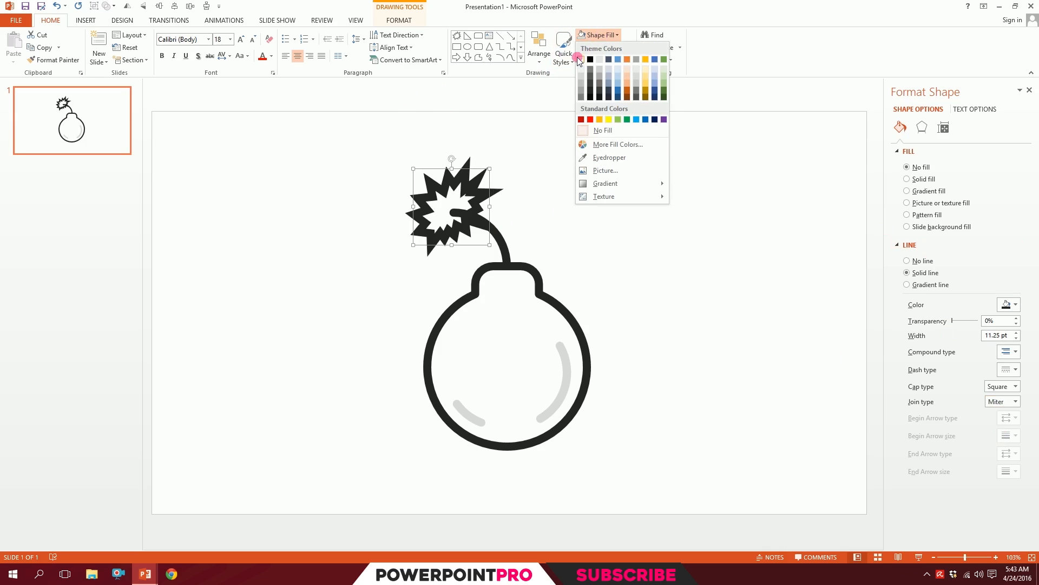
pyautogui.click(581, 60)
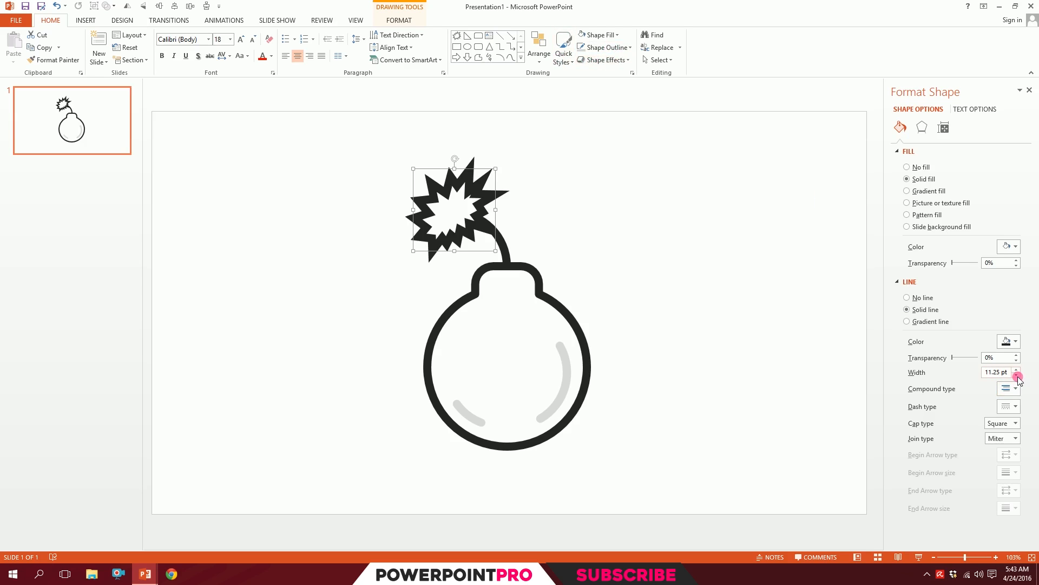
pyautogui.click(1018, 375)
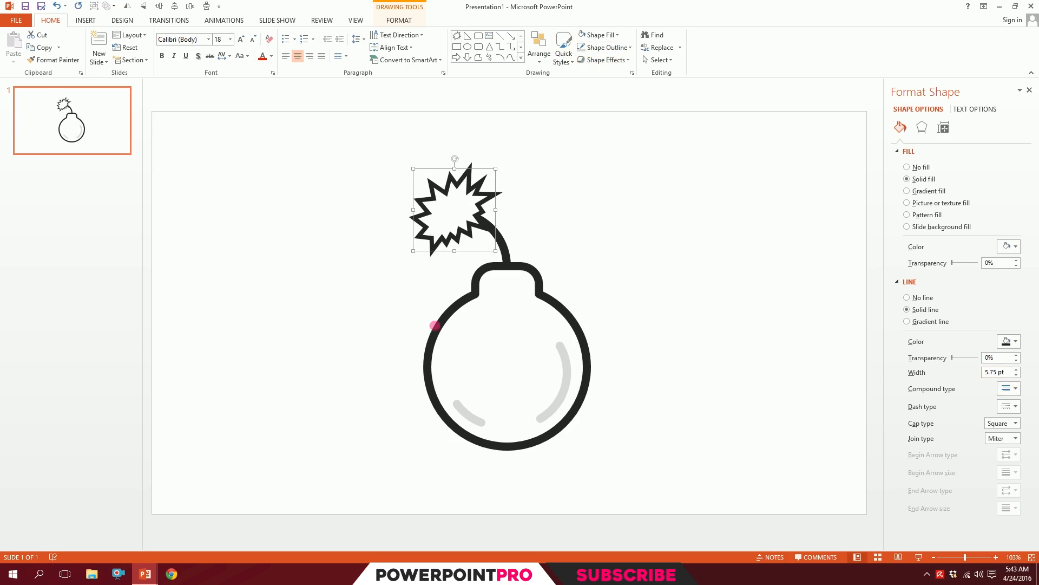